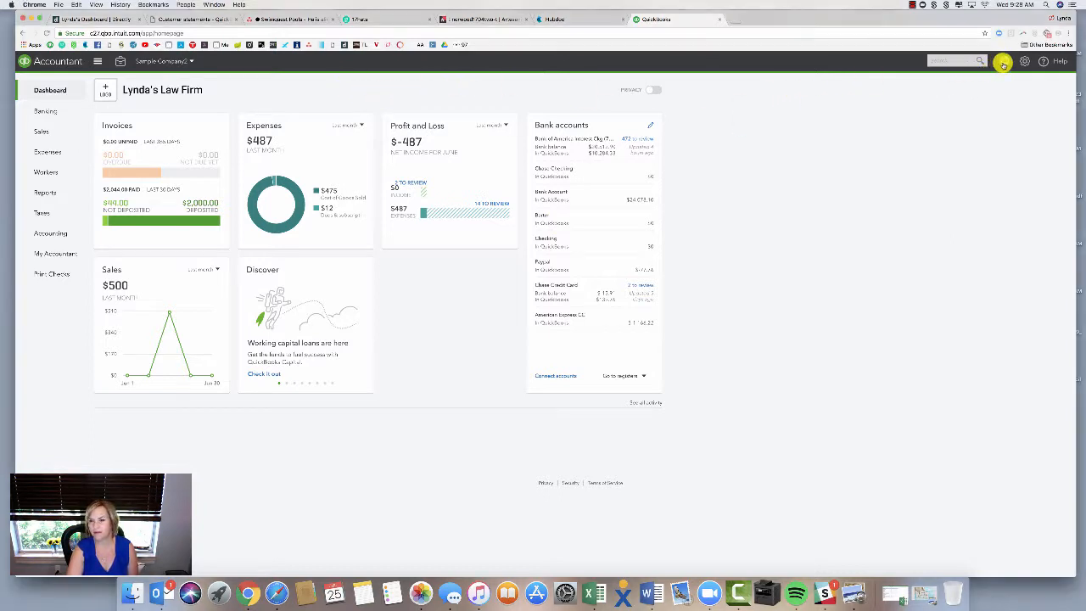
Start a bank deposit including both the customer payment and the refund, totalling -$956.00.
click(1000, 61)
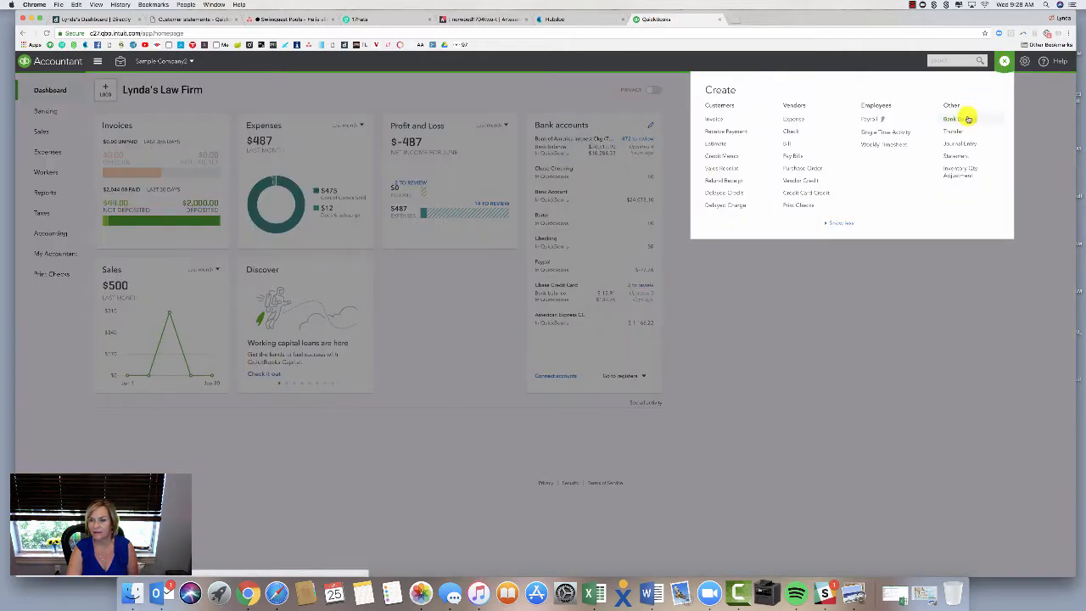
click(947, 118)
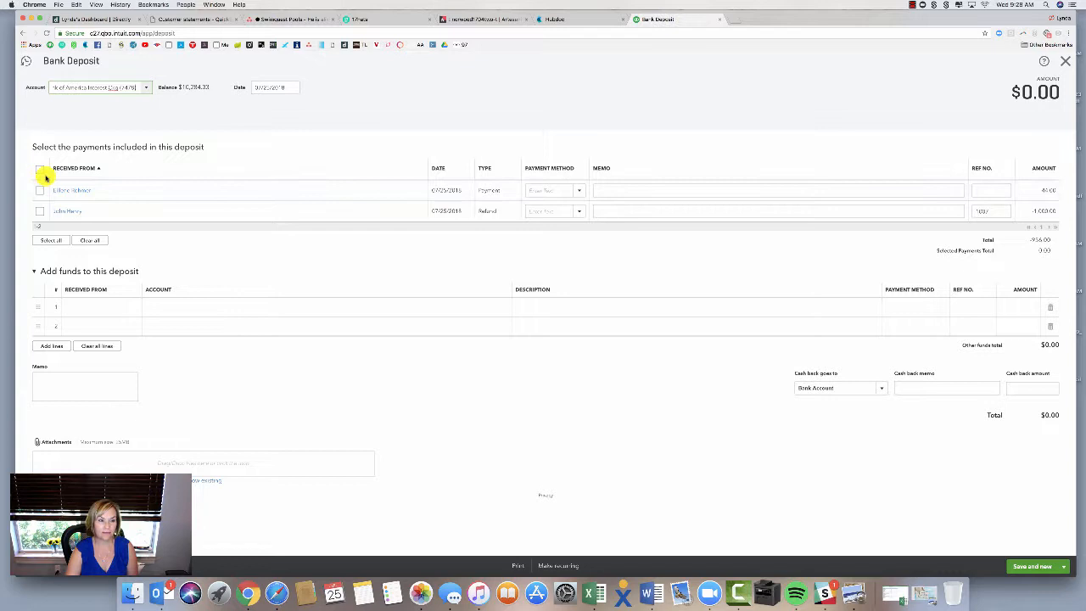
click(39, 170)
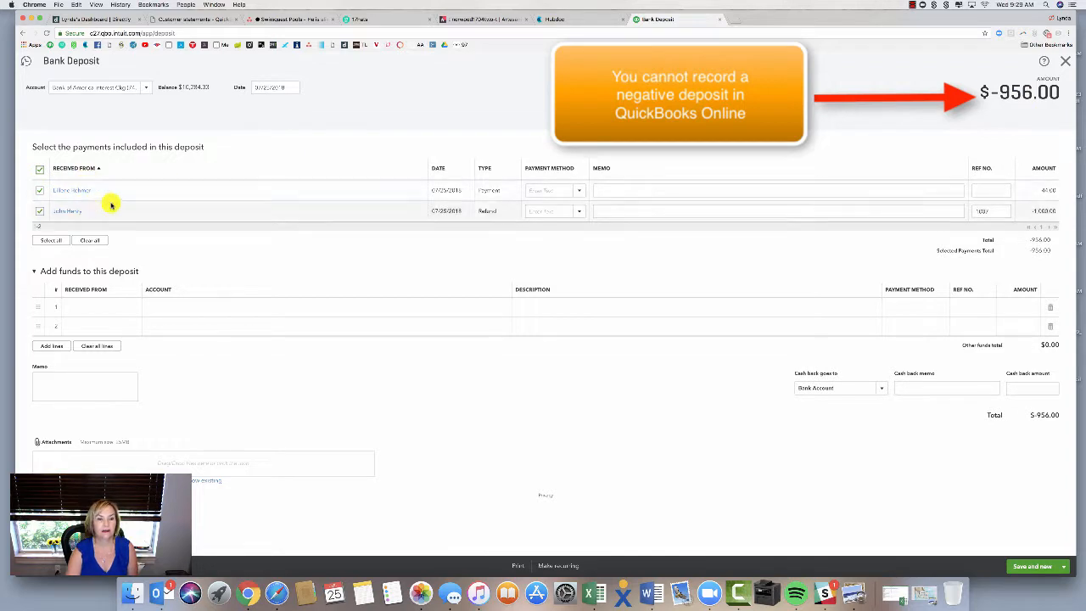
mouse_move(994, 482)
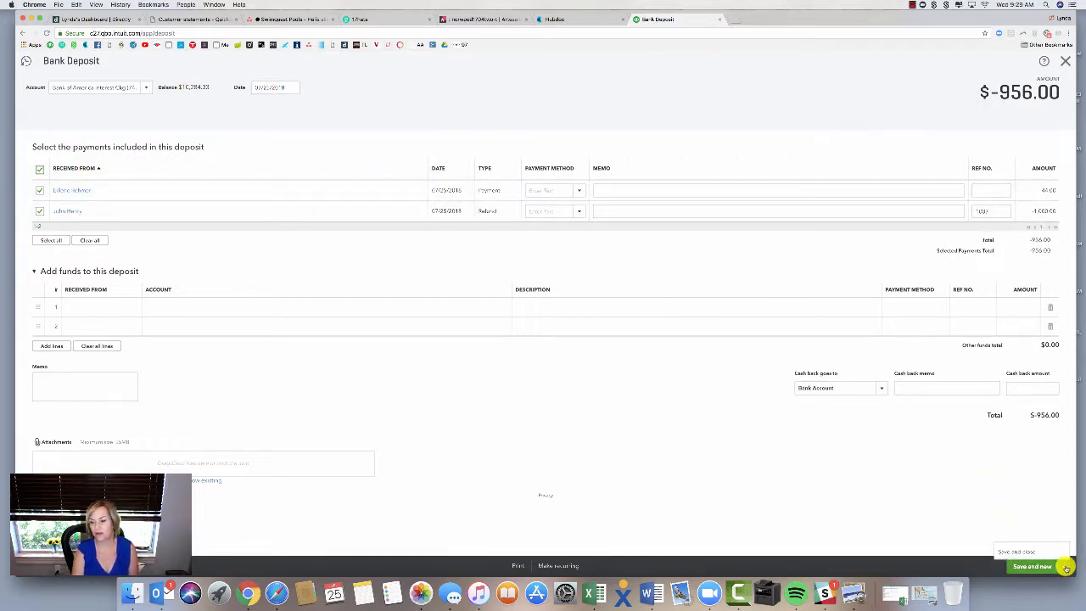
Attempt to save the -$956.00 deposit, triggering the 'Something's not quite right' error.
click(1032, 567)
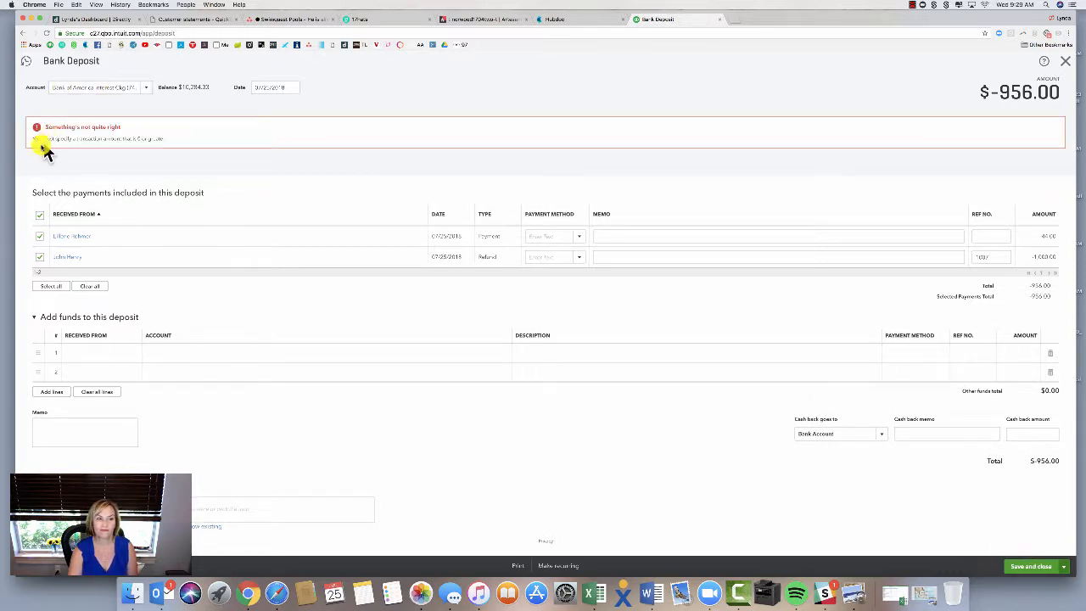
mouse_move(151, 147)
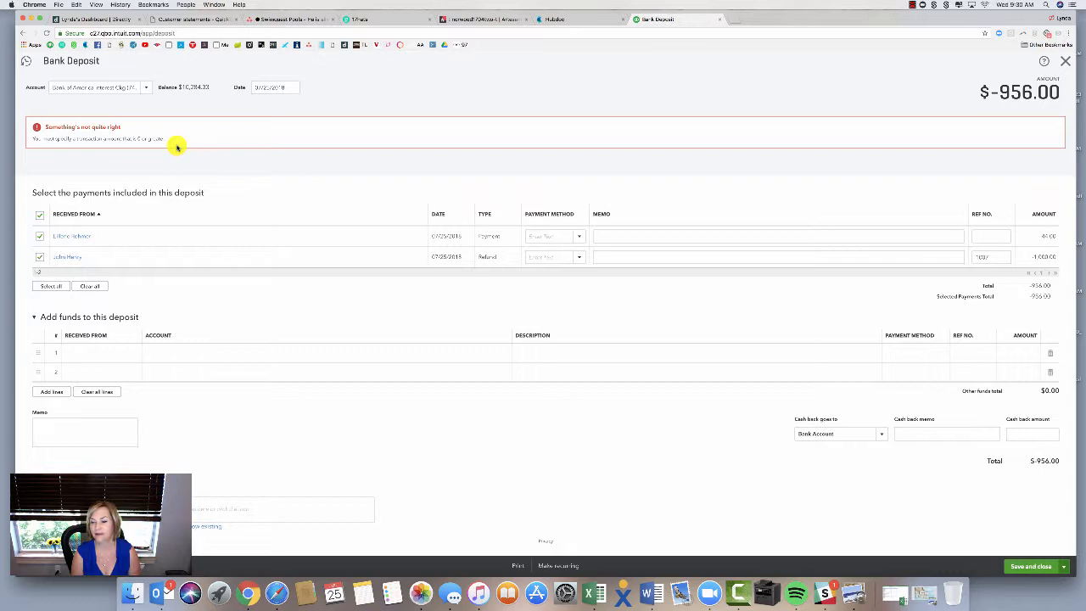
mouse_move(187, 99)
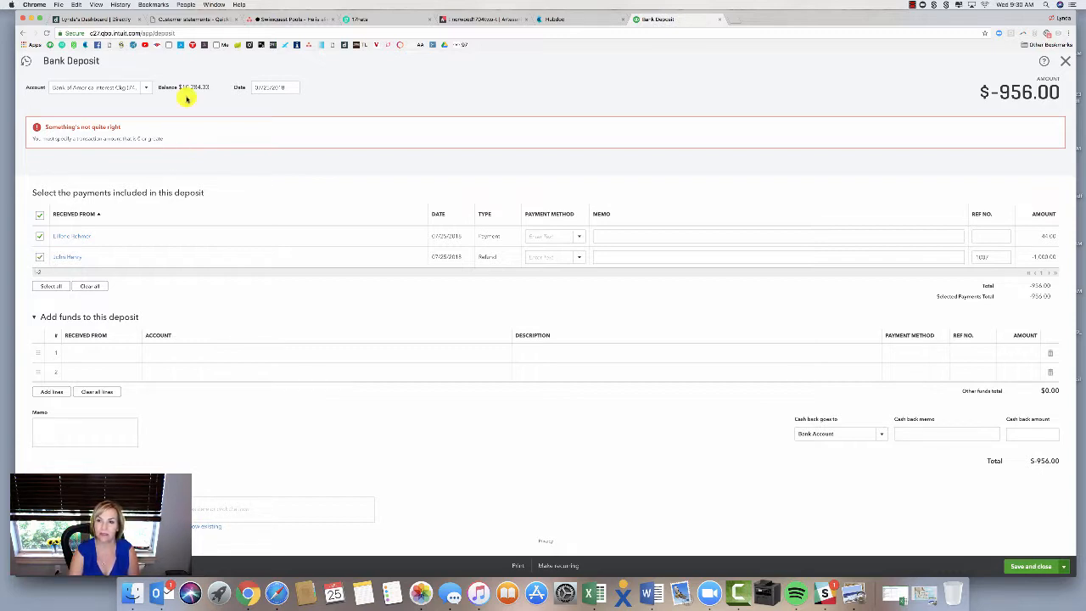
mouse_move(672, 51)
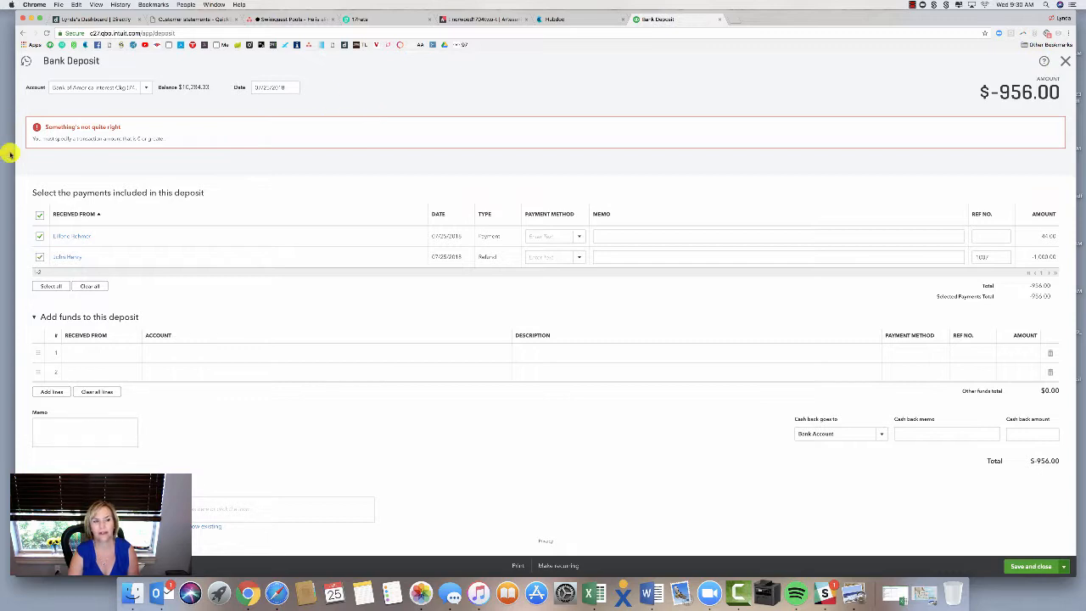
mouse_move(112, 166)
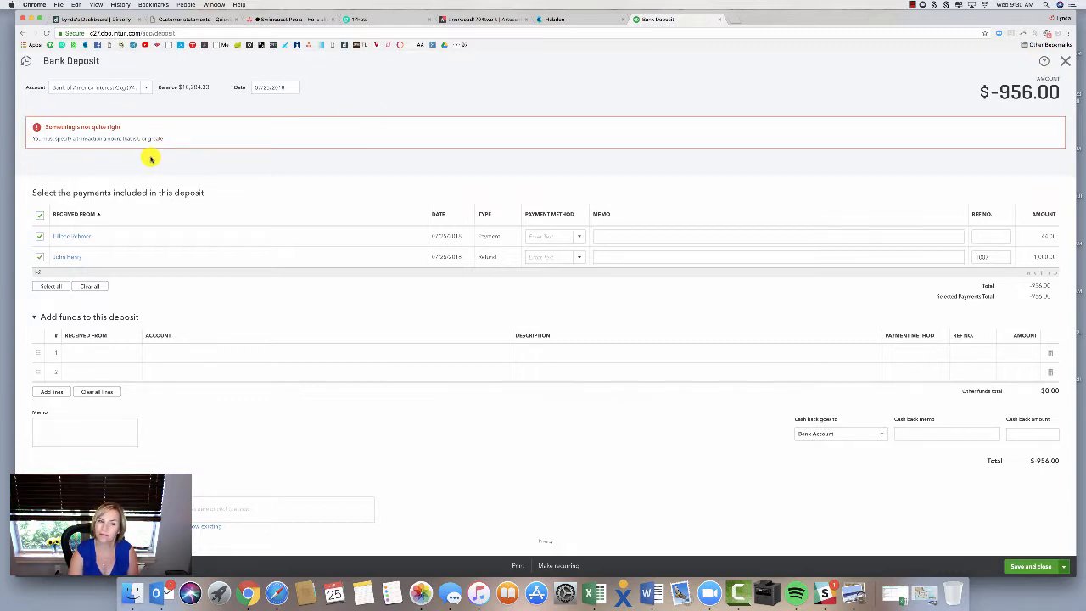
mouse_move(71, 156)
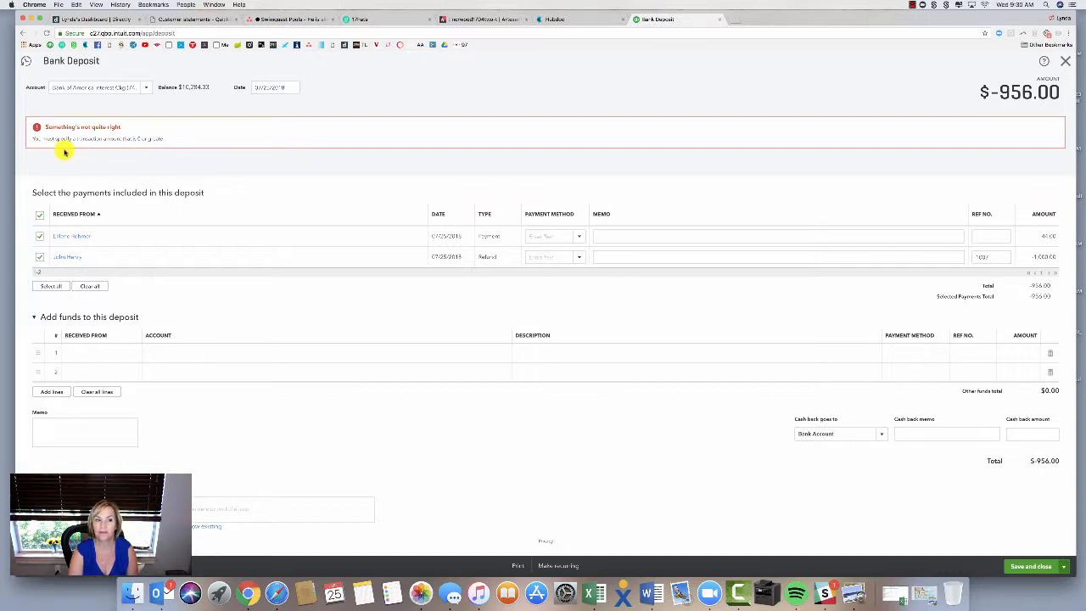
mouse_move(142, 150)
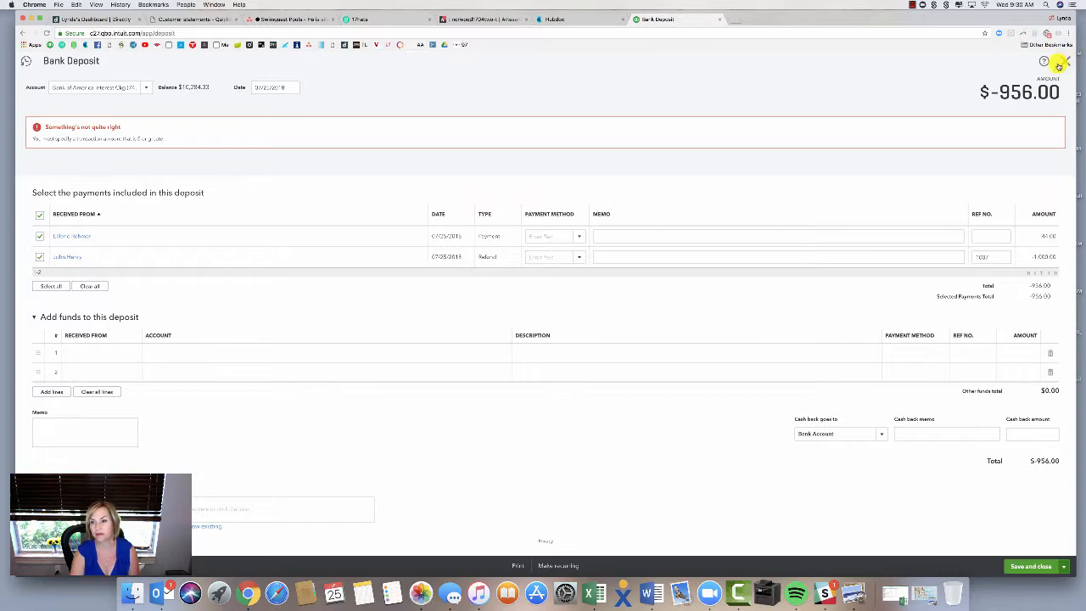
Discard the unsaved deposit and confirm leaving without saving.
click(1055, 60)
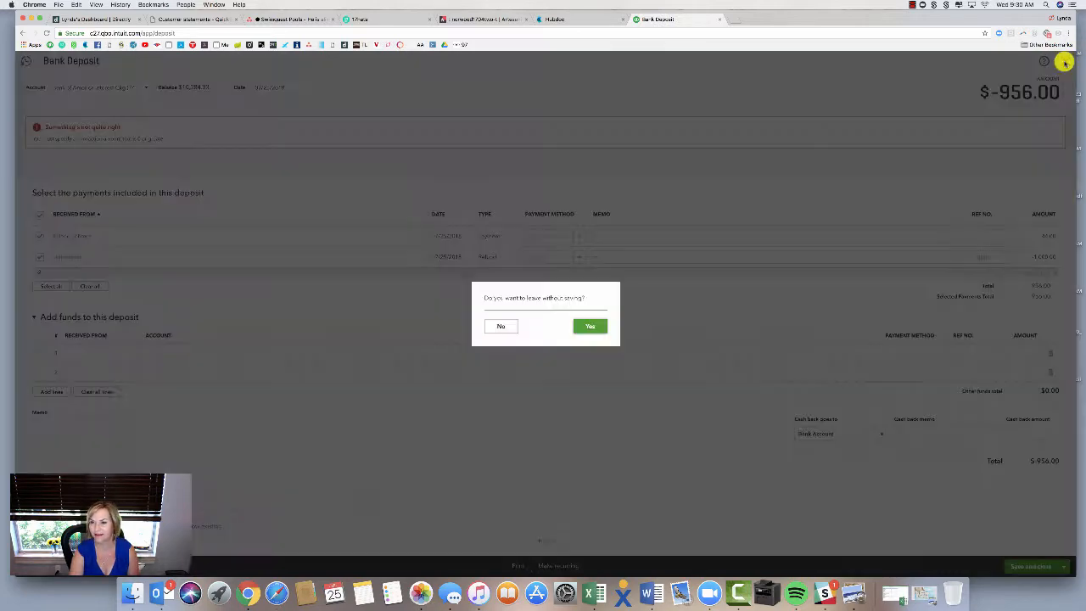
click(591, 326)
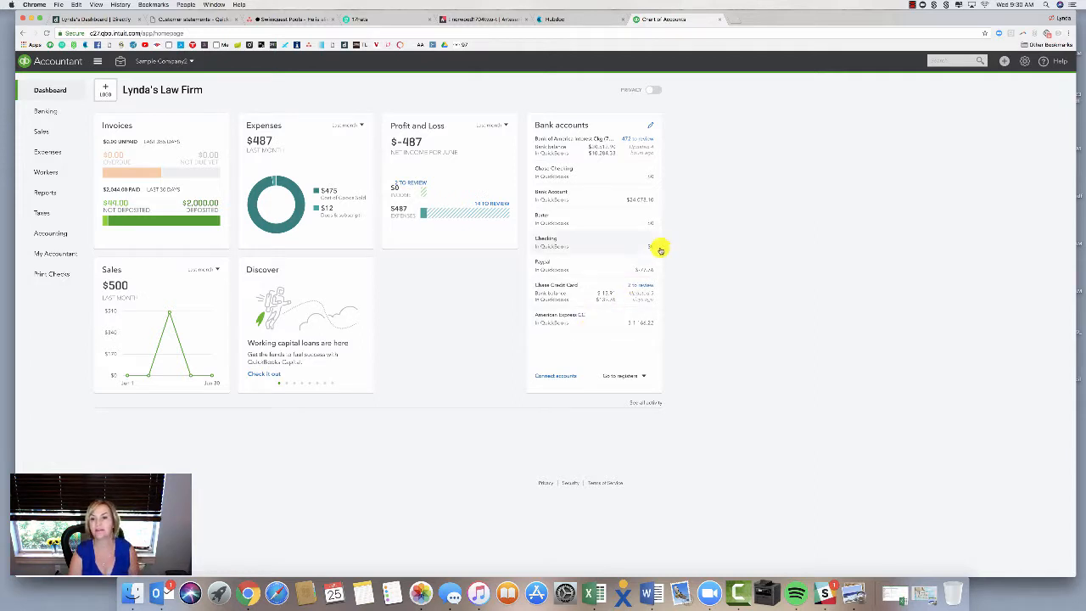
mouse_move(411, 231)
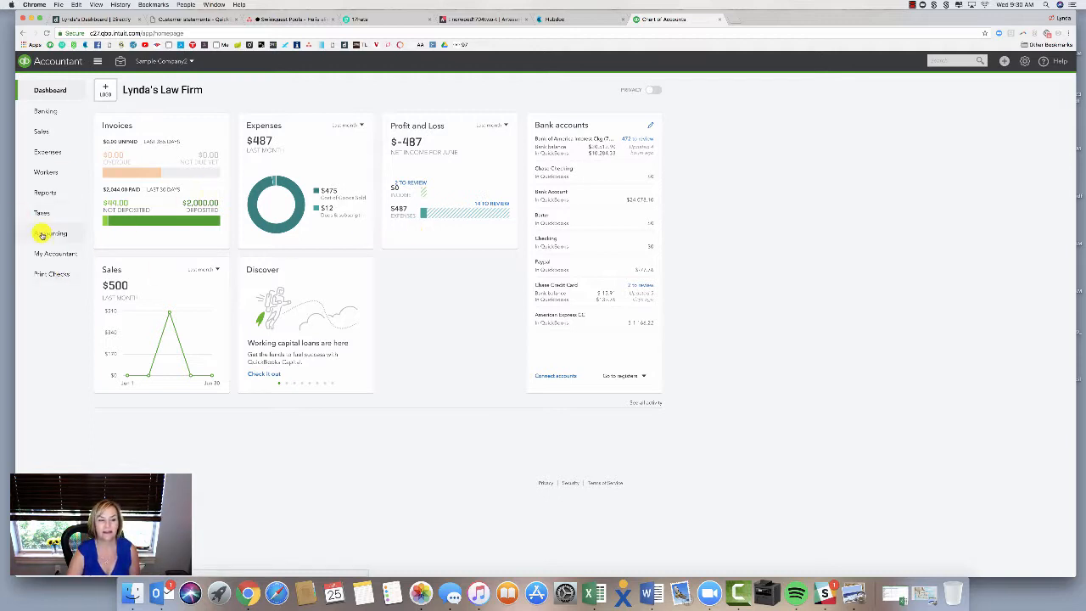
Review the Clearing account in the Chart of Accounts and save refund receipt #1007 for $1,000.00 from Clearing.
click(43, 234)
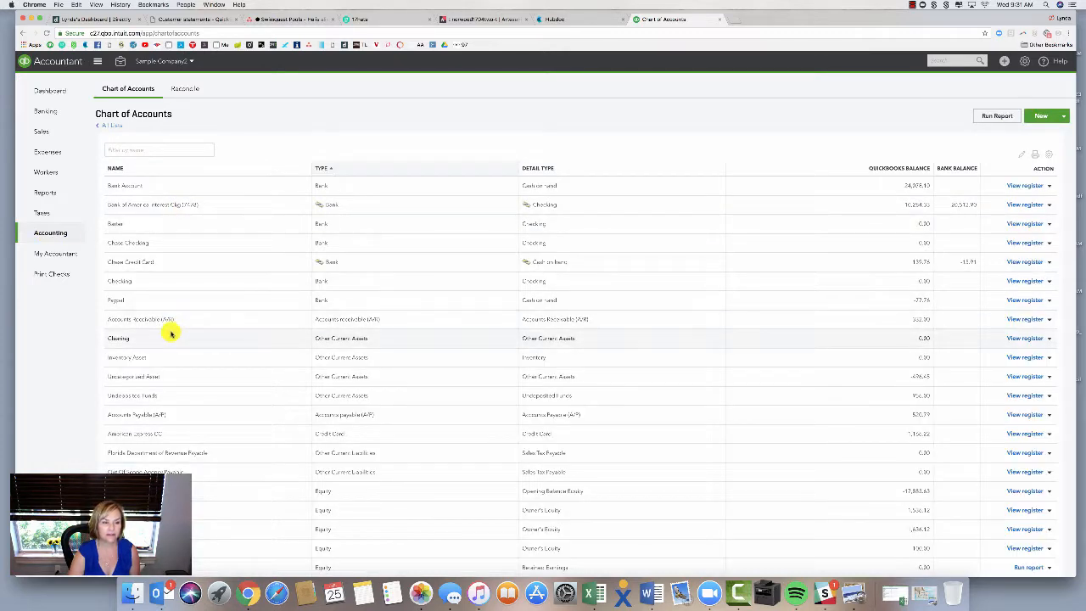
mouse_move(388, 346)
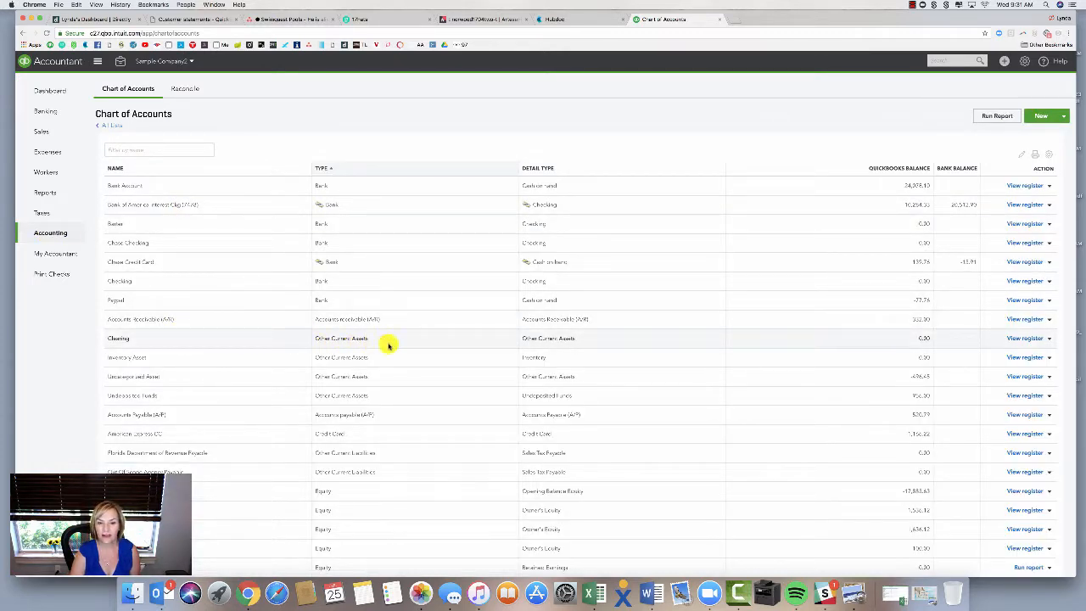
mouse_move(621, 346)
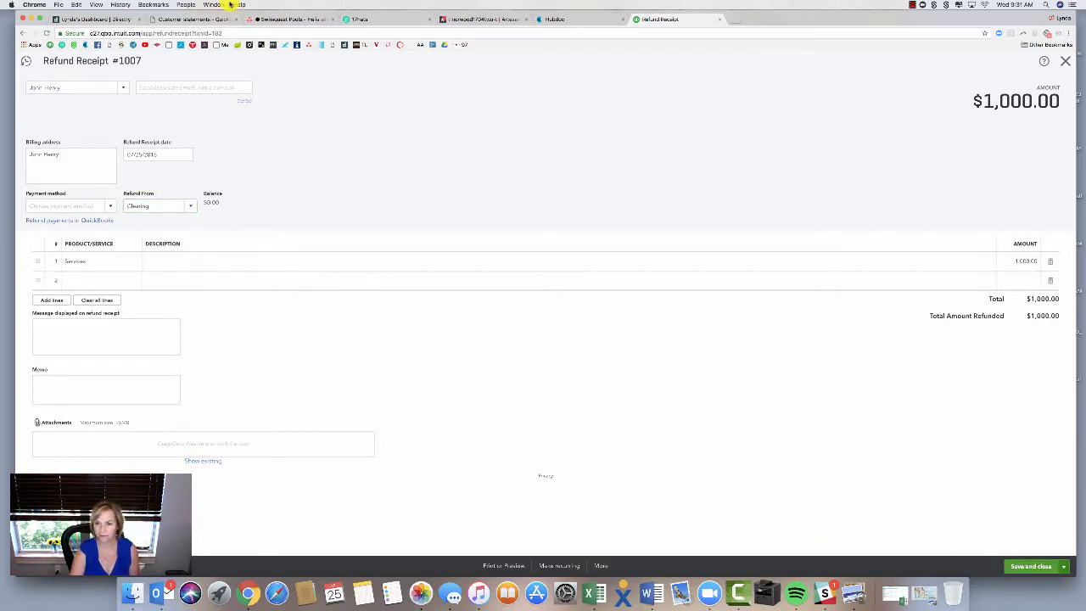
click(1031, 567)
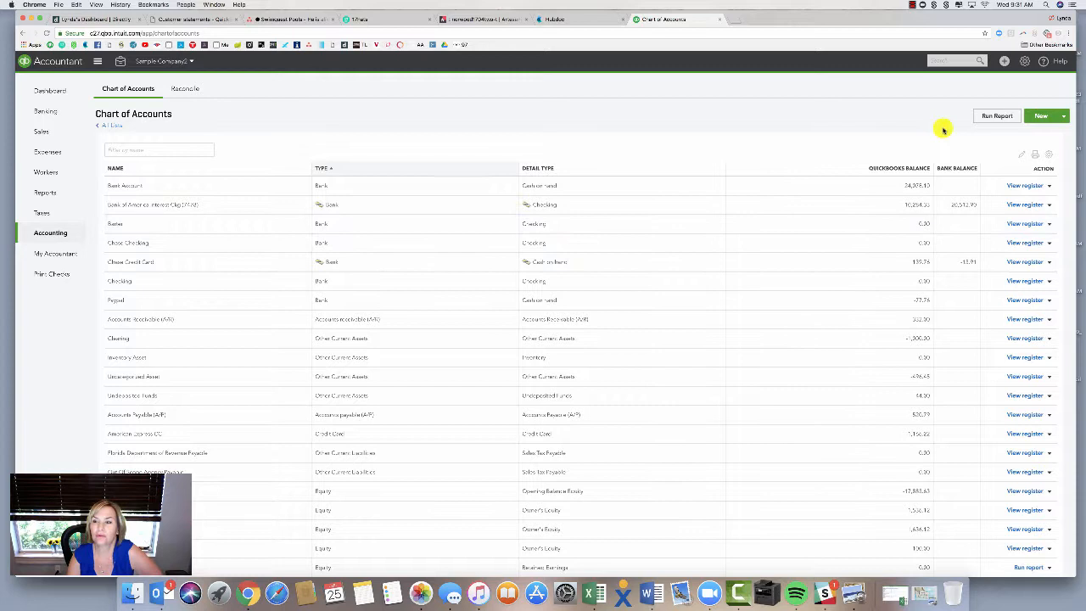
Change the $44 customer payment to deposit into Clearing, confirming the reconciled-transaction warning.
click(953, 61)
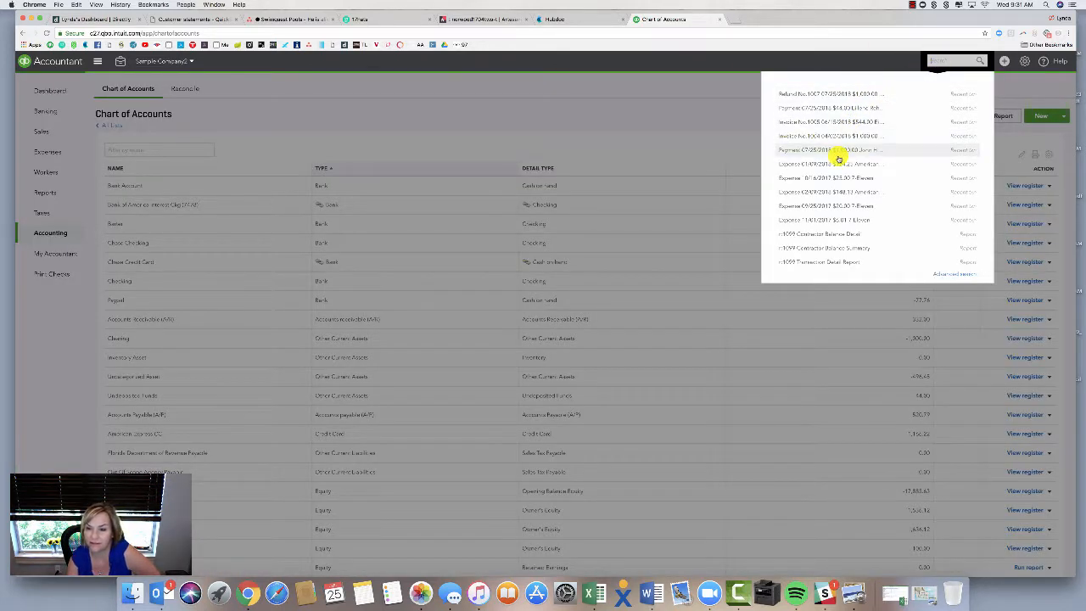
mouse_move(122, 144)
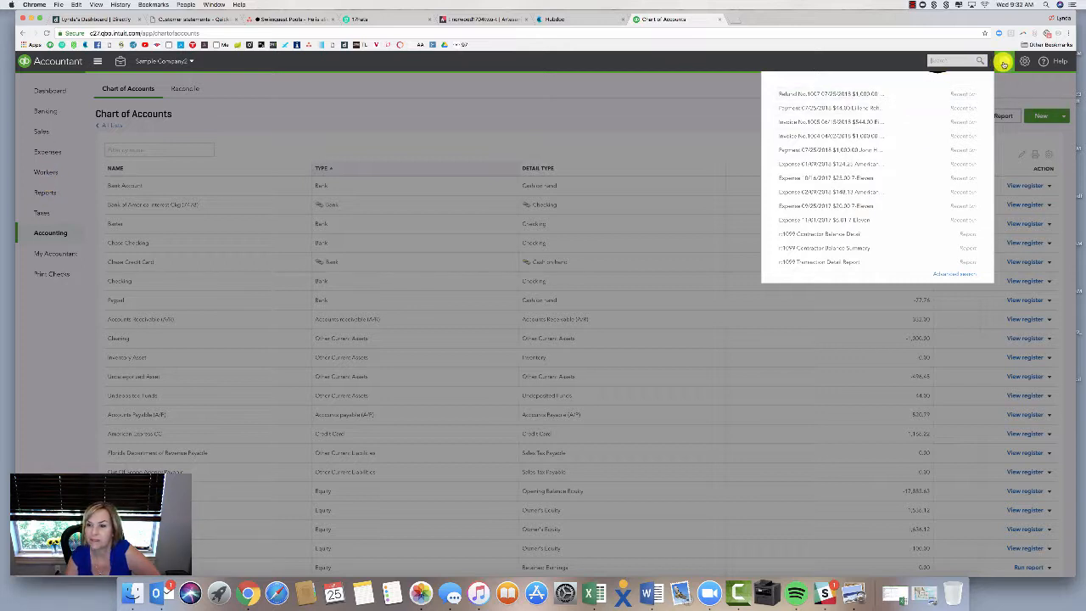
mouse_move(862, 110)
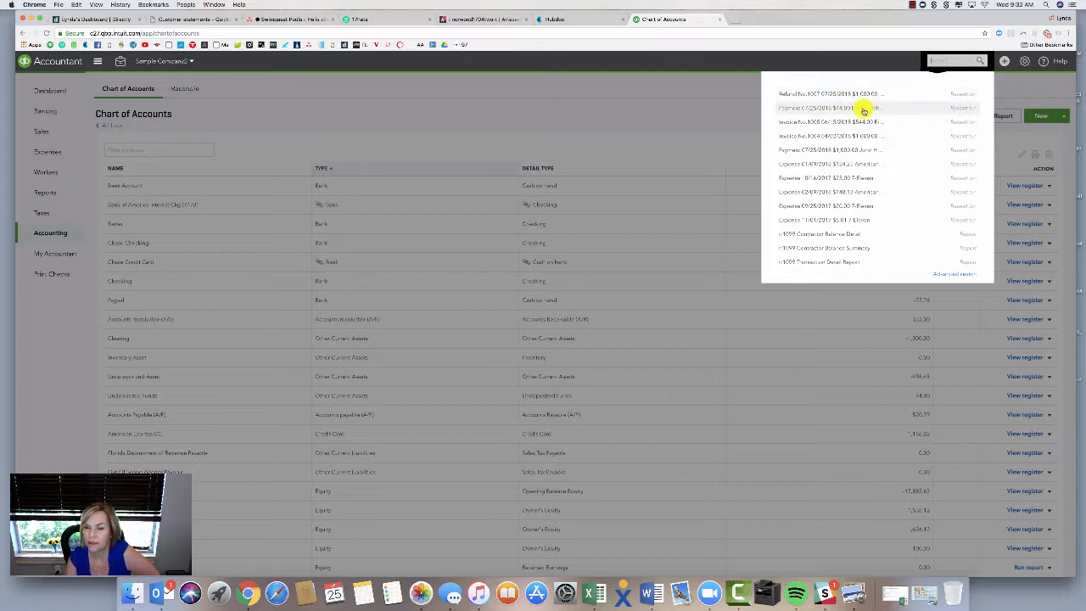
click(863, 109)
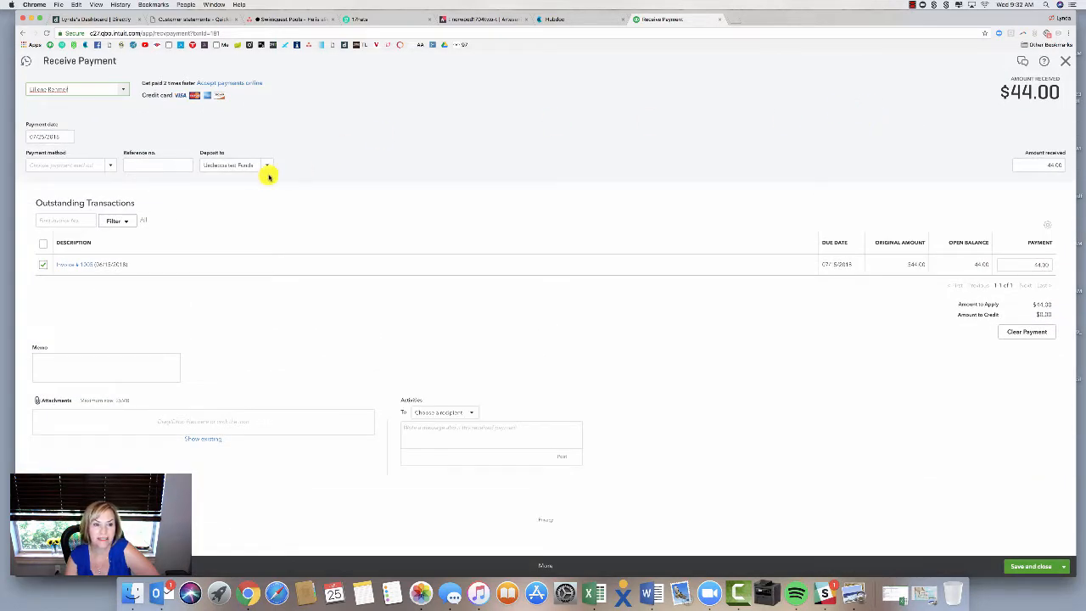
click(268, 164)
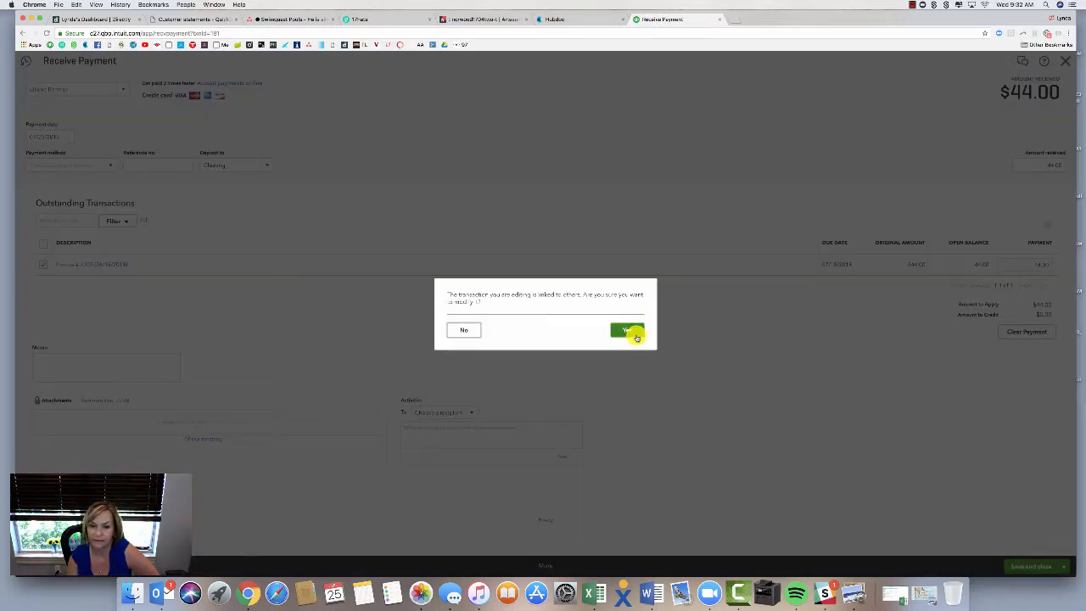
click(628, 329)
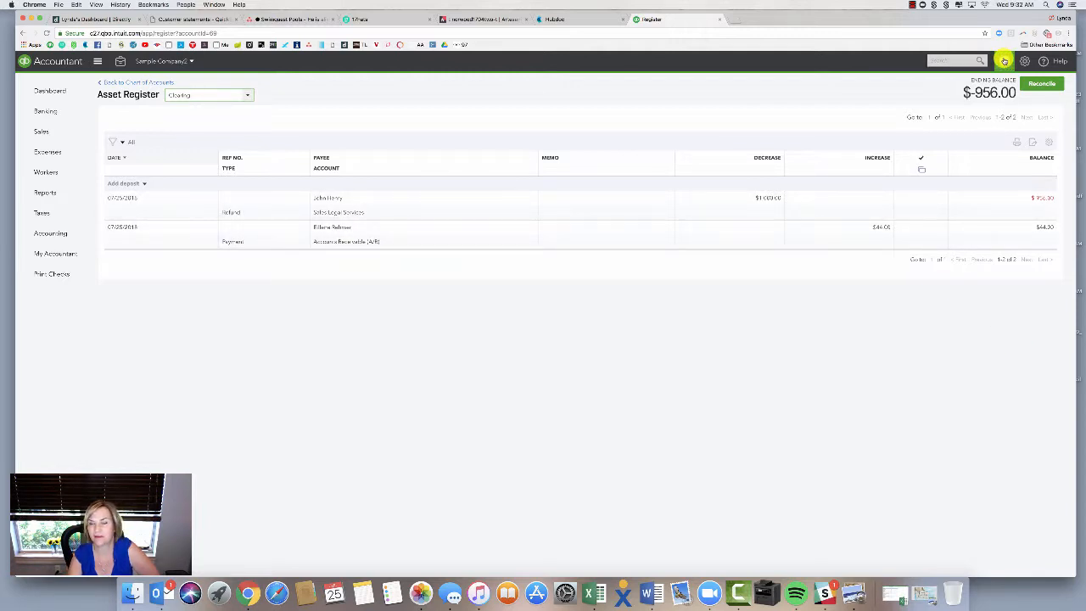
Save a $956.00 expense paid from Bank of America with the line account set to Clearing.
click(1003, 61)
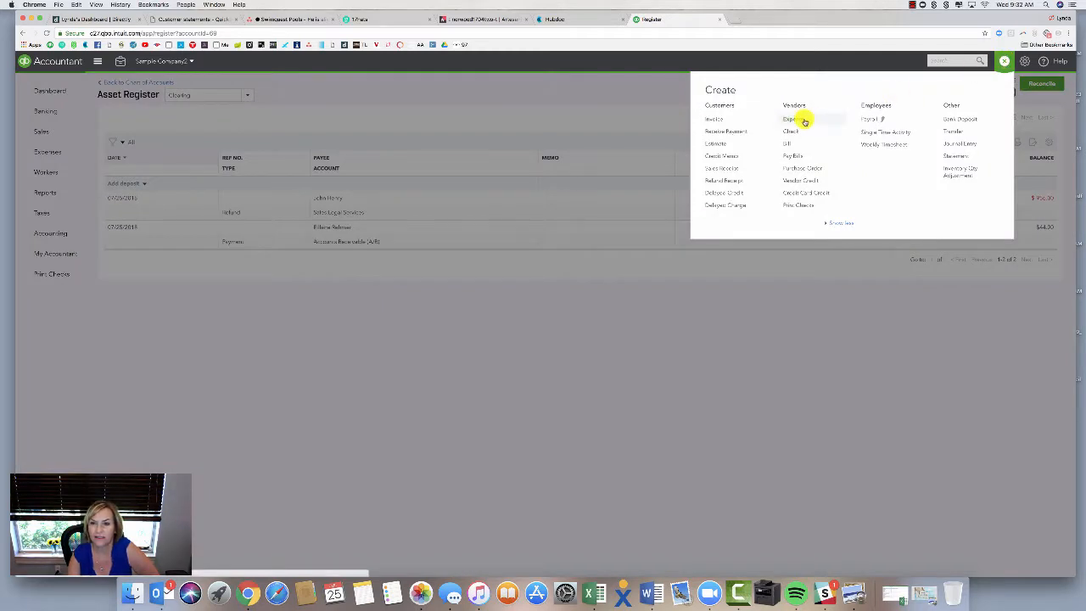
click(791, 118)
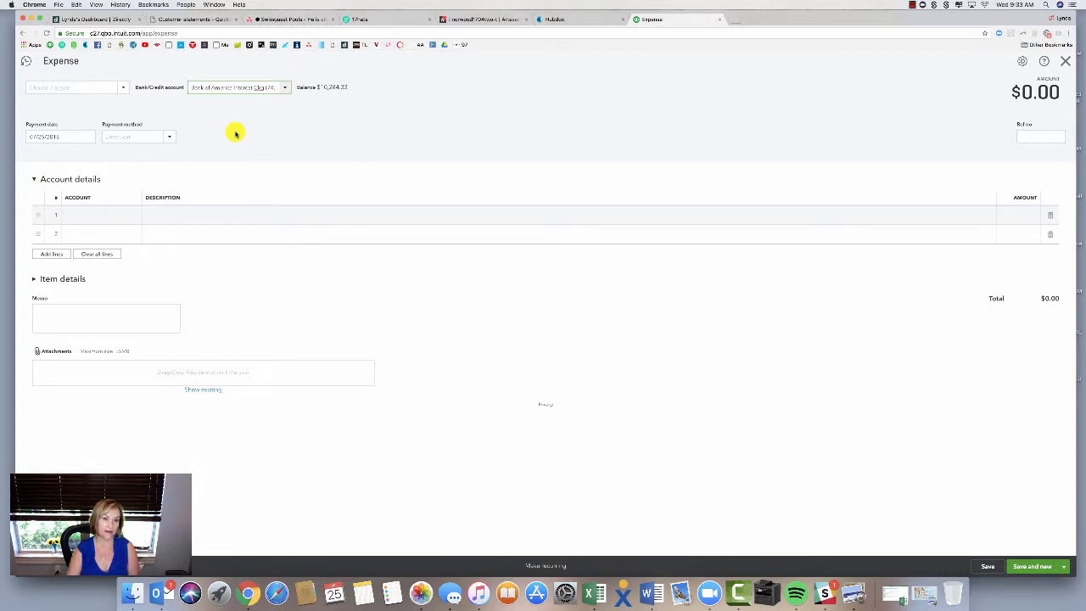
mouse_move(229, 98)
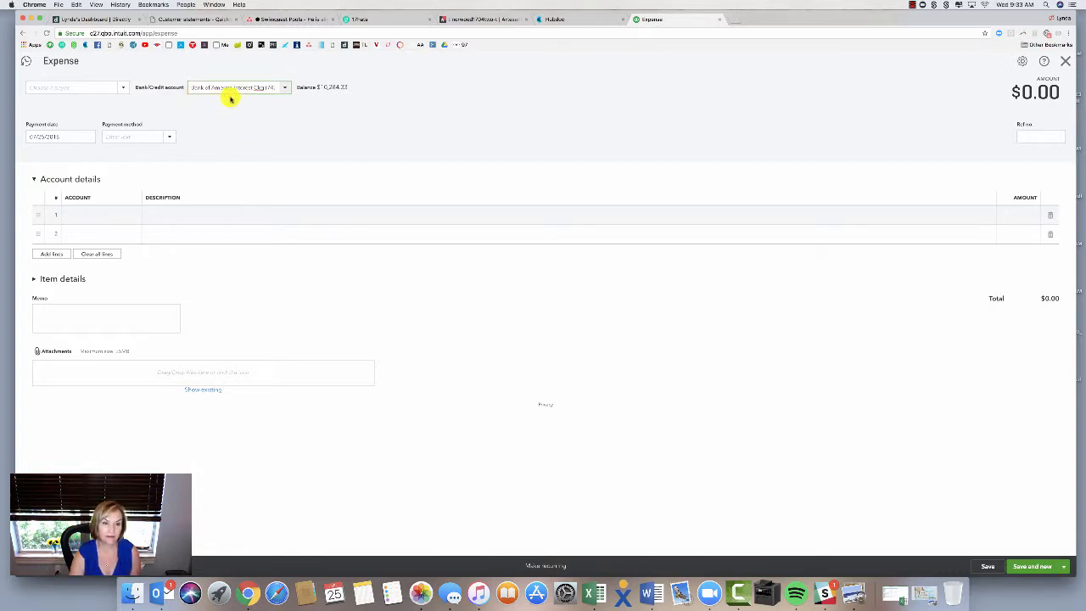
click(98, 214)
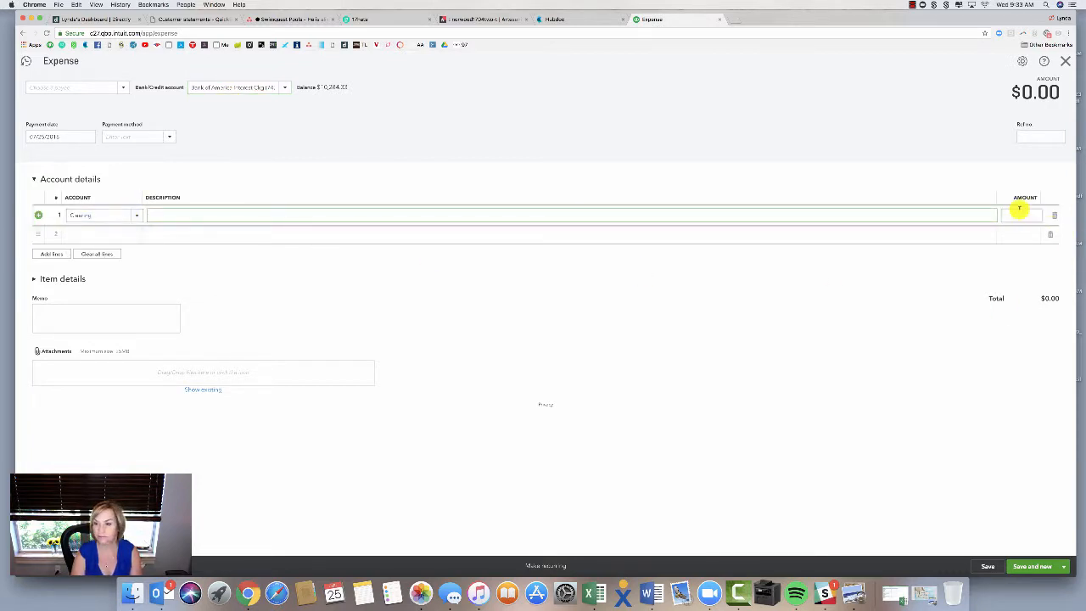
text(154)
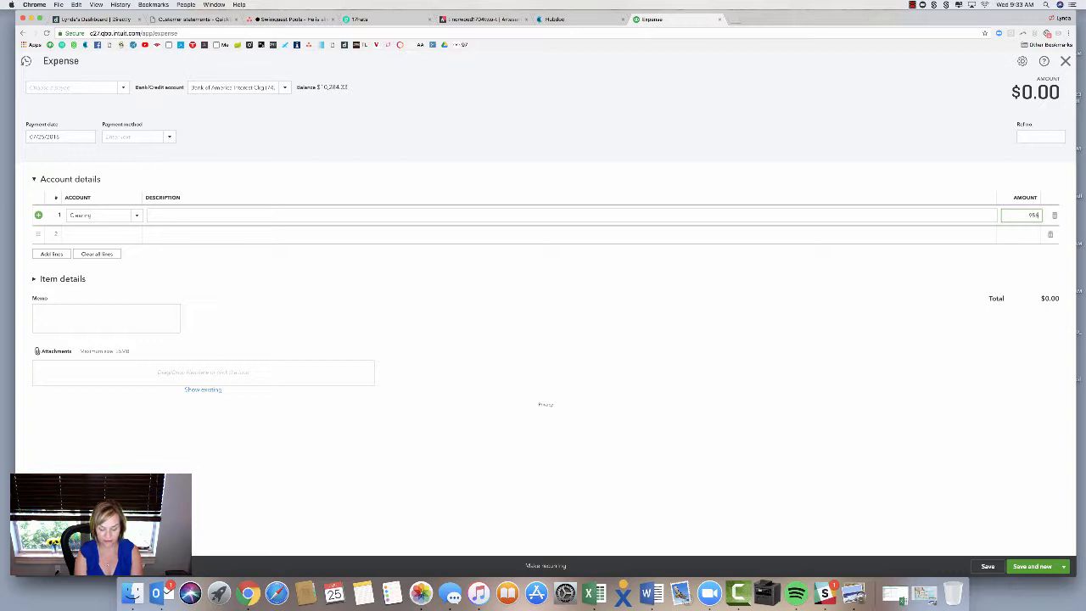
text(956.00)
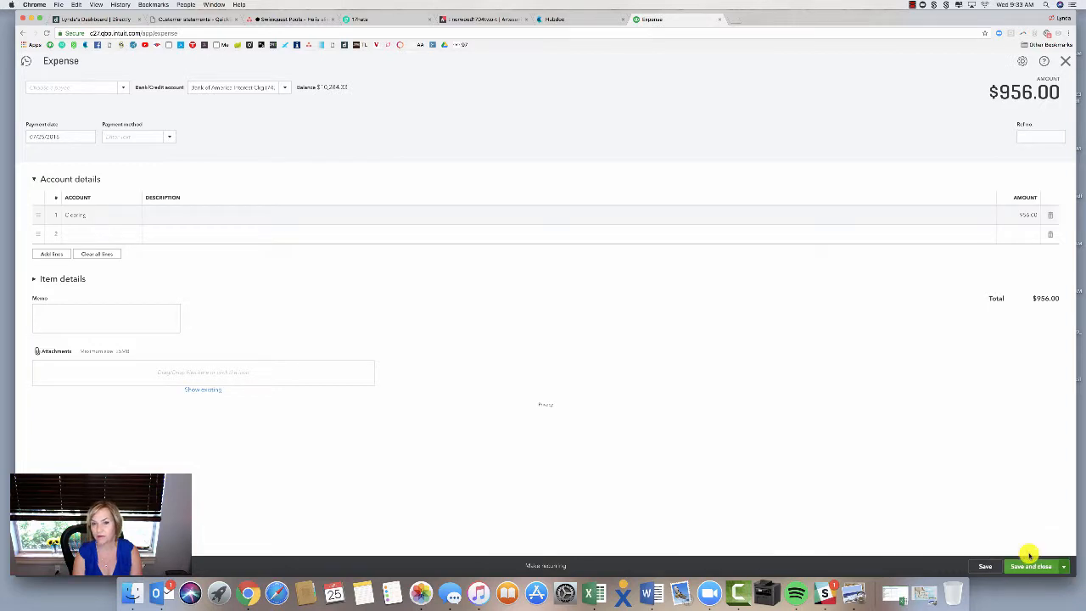
click(1032, 566)
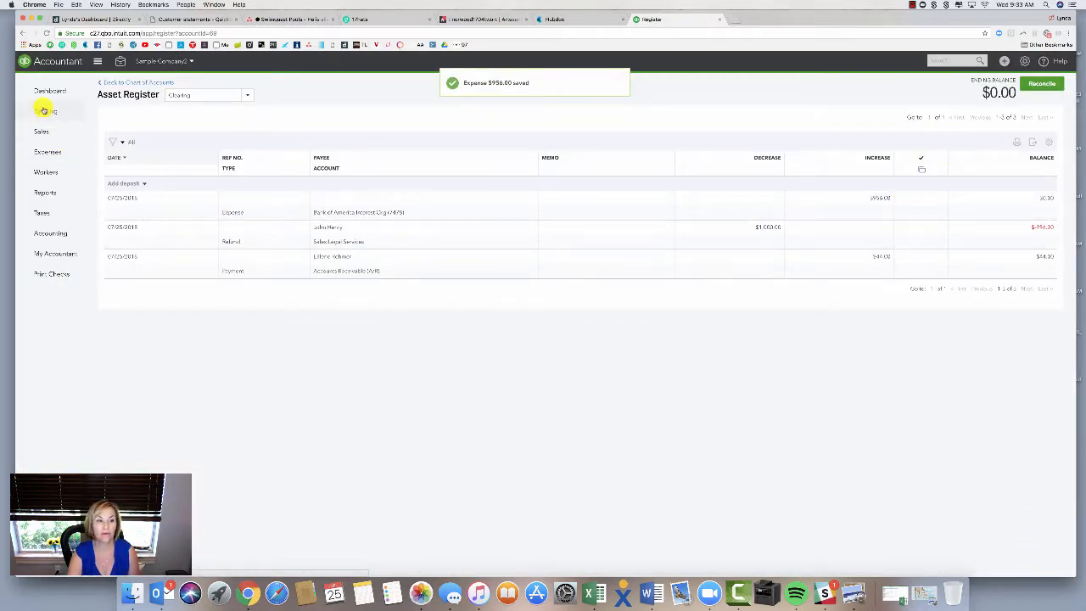
Check the Clearing expense in the Bank of America register and begin a blank bank deposit.
click(45, 112)
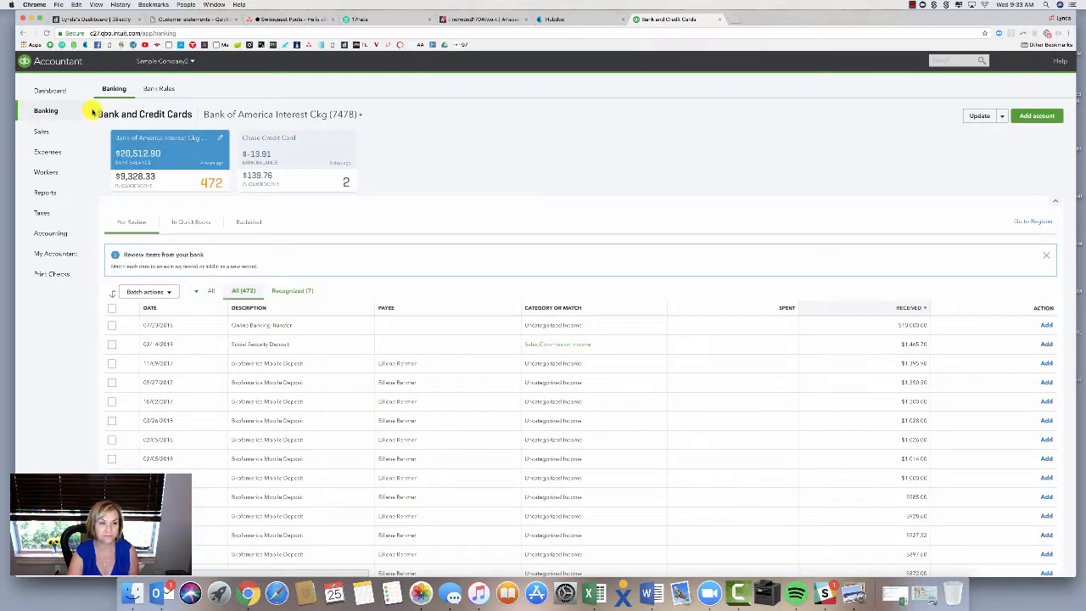
mouse_move(156, 149)
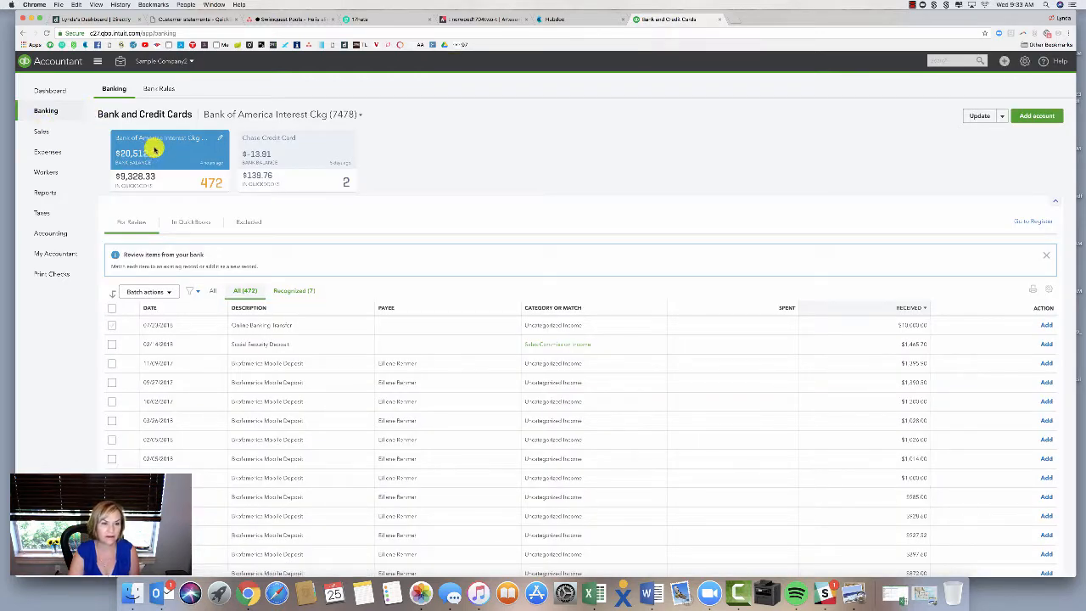
mouse_move(1043, 251)
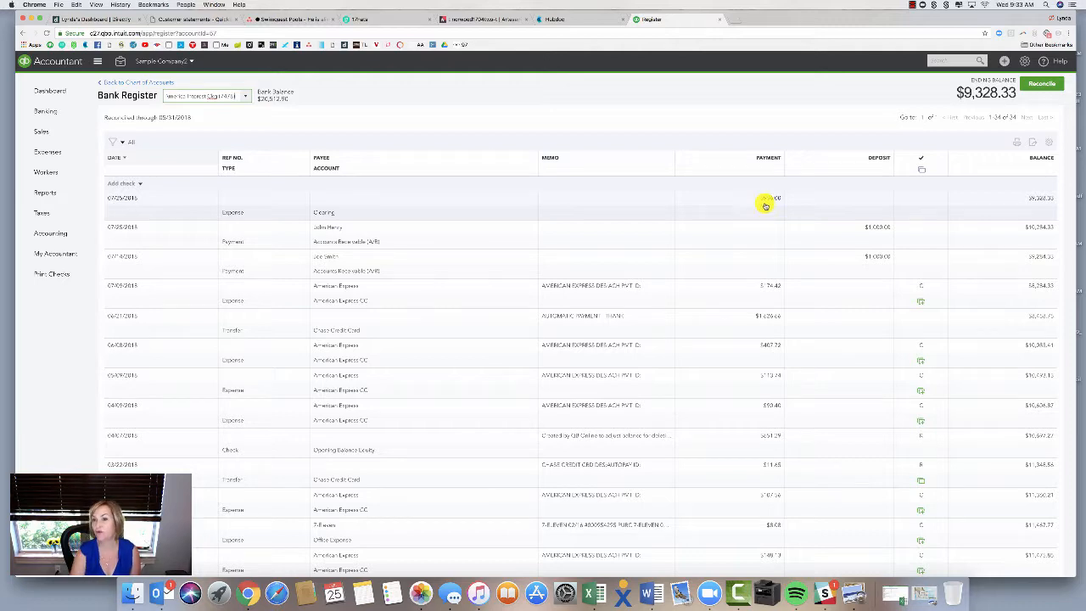
click(1001, 61)
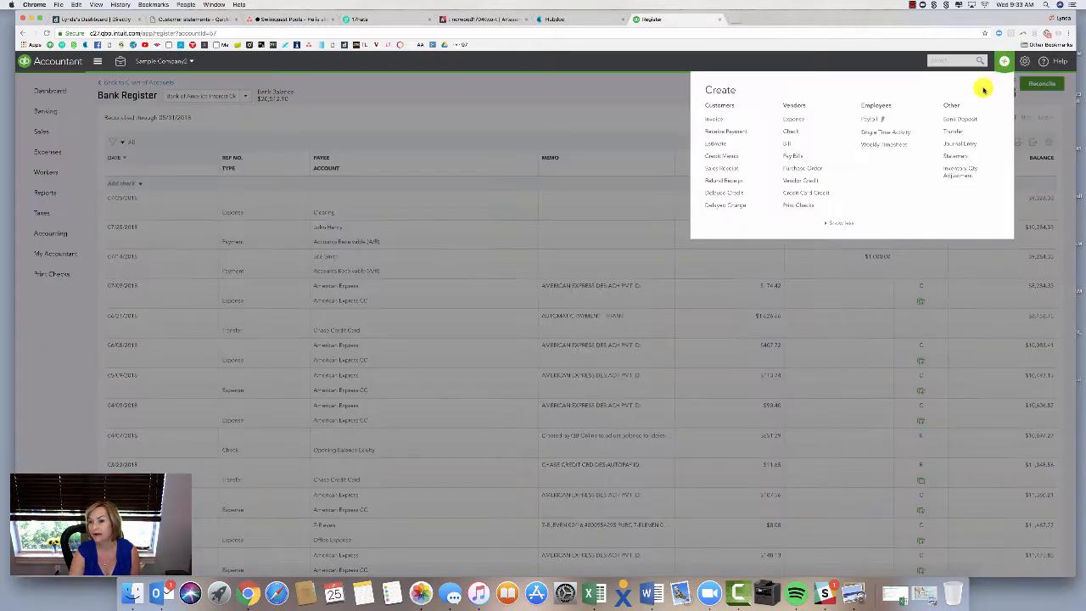
click(965, 119)
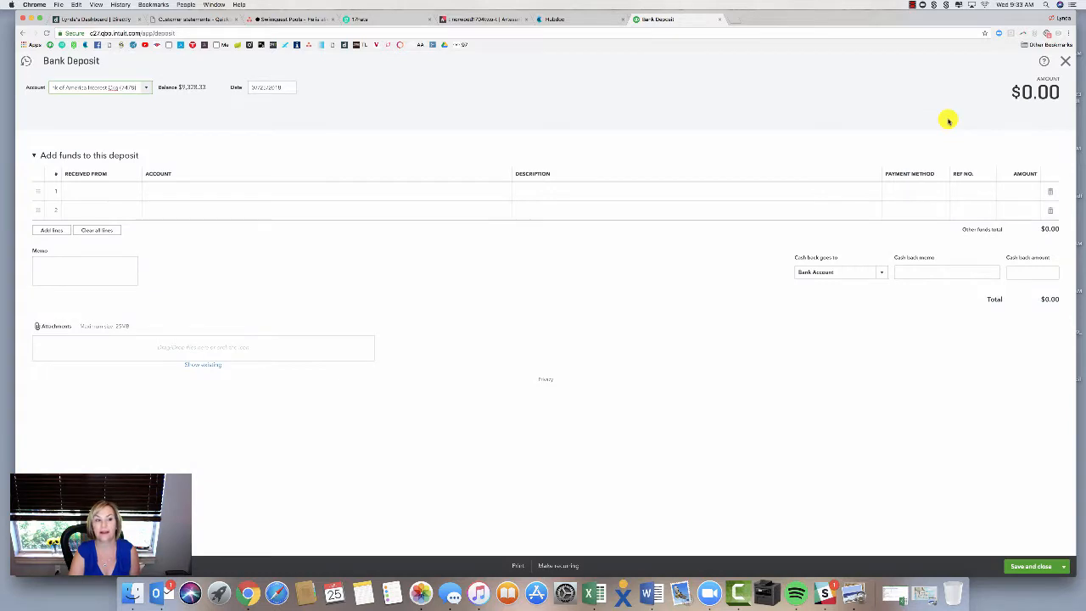